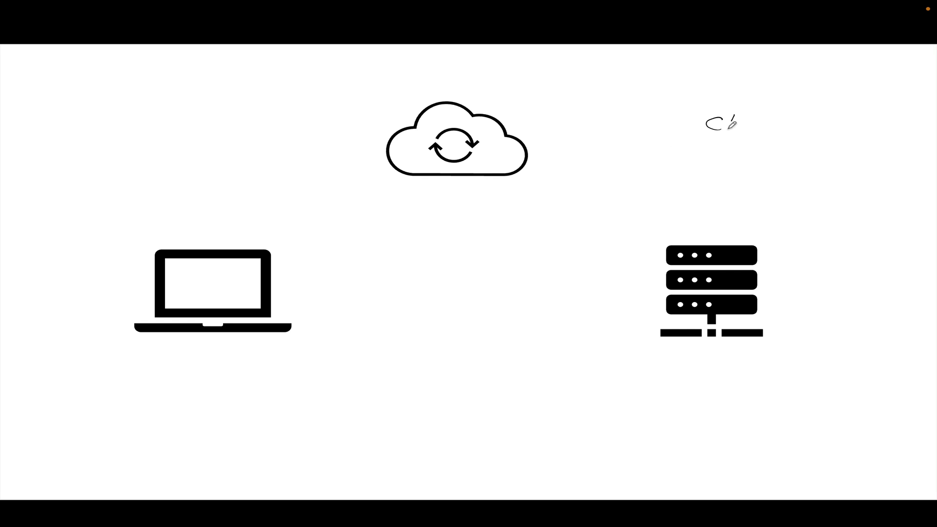
# Step: Handwrite the title 'Client/Server' at the top right and underline it
pyautogui.write('Client')
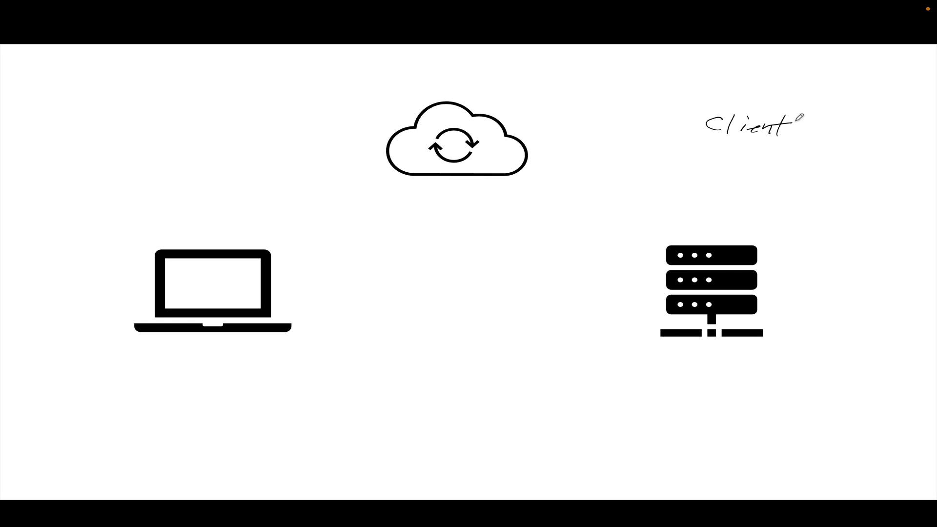
pyautogui.write('/Server')
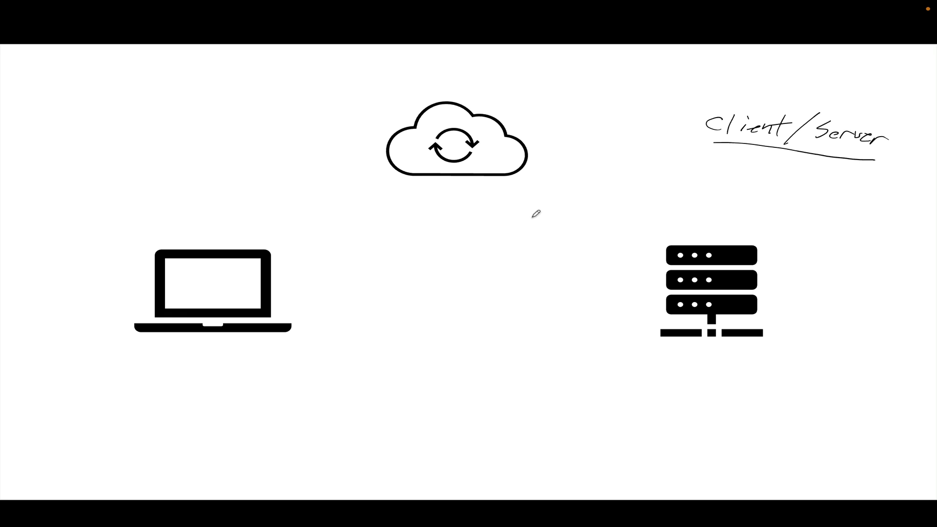
pyautogui.moveTo(533, 215)
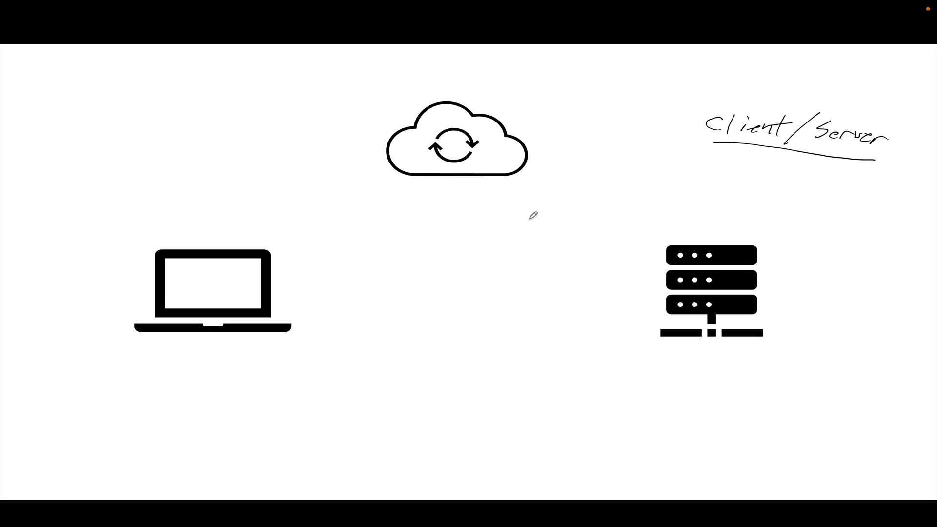
pyautogui.moveTo(491, 214)
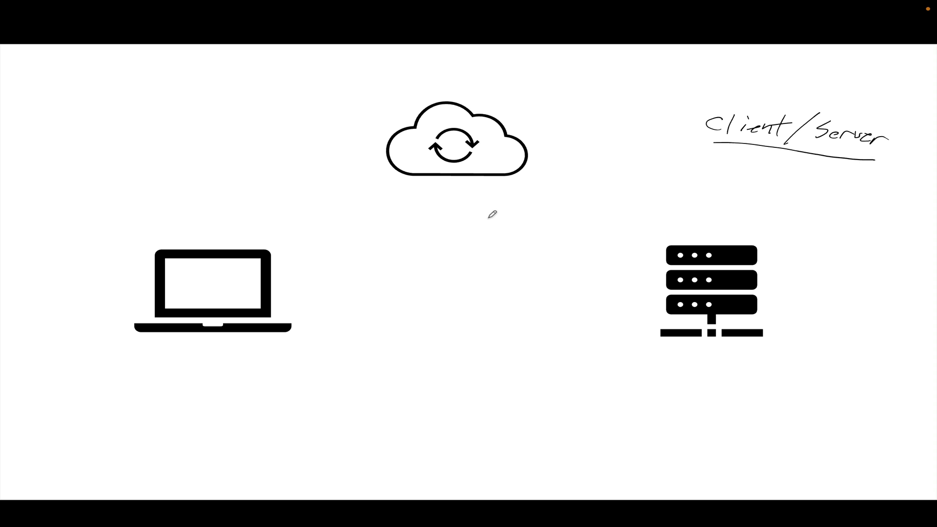
pyautogui.moveTo(476, 218)
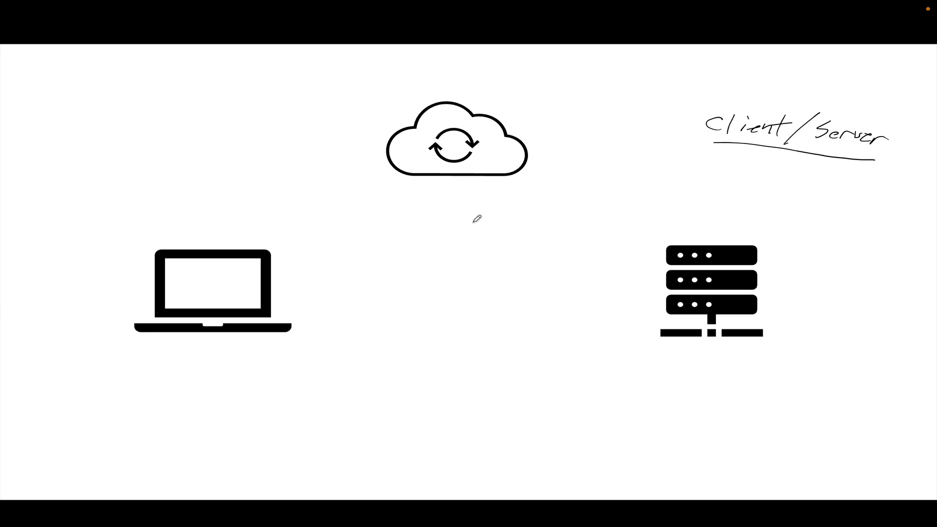
pyautogui.moveTo(190, 284)
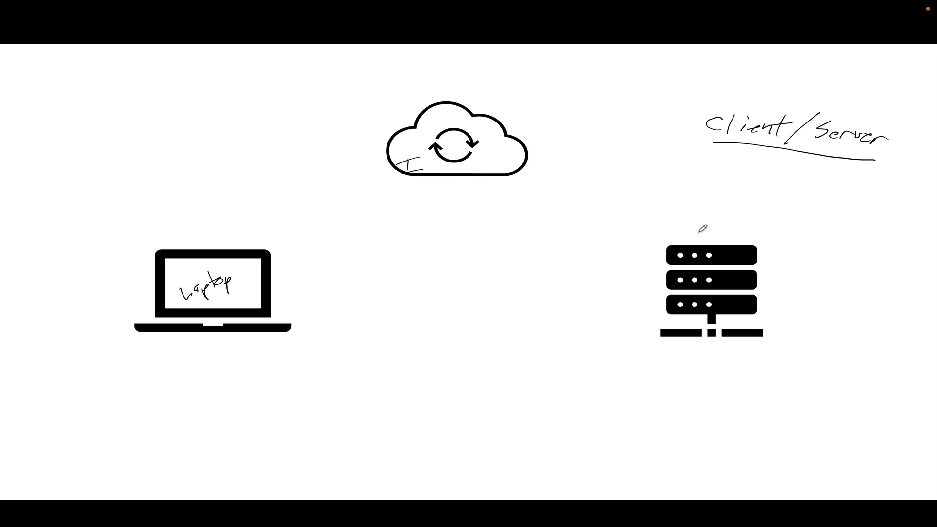
# Step: Write 'Laptop' on the laptop, 'I' in the cloud, and 'SERVERS' above the server rack
pyautogui.write('Se')
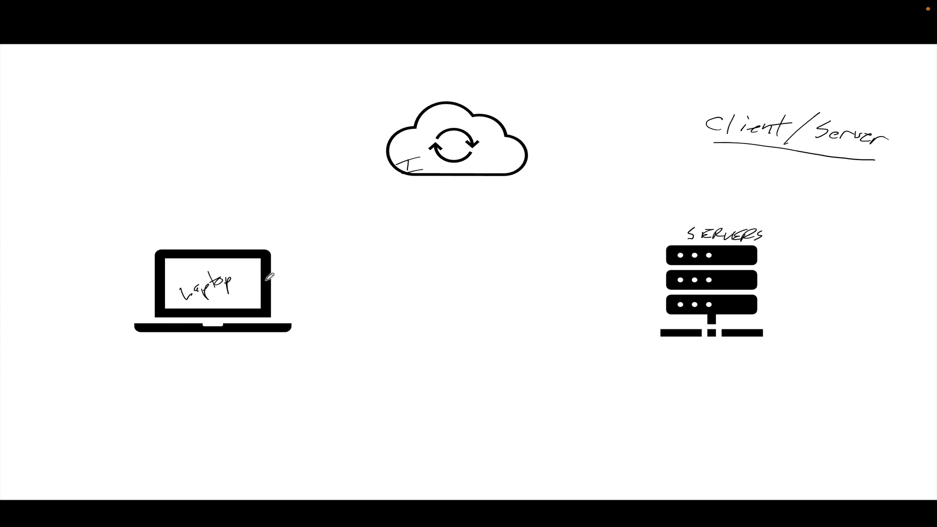
pyautogui.moveTo(243, 293)
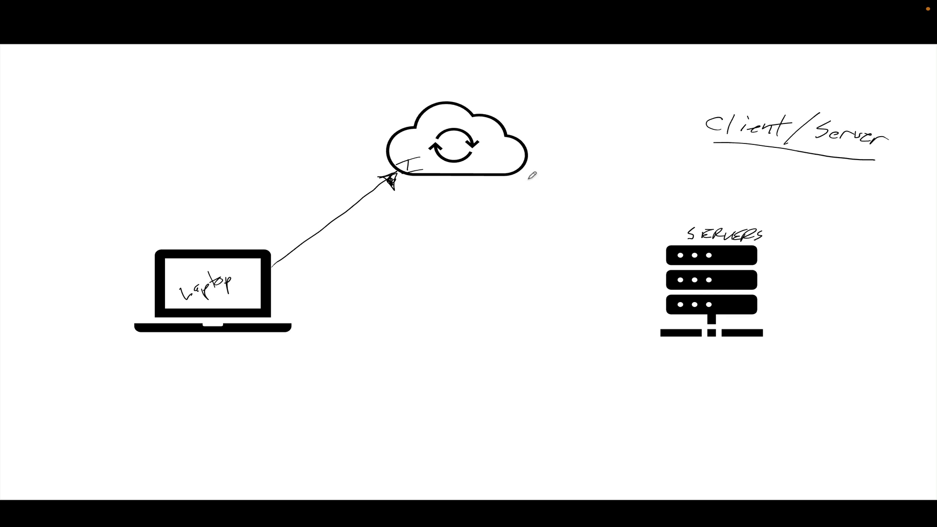
# Step: Draw hand-drawn arrows from the laptop to the cloud and from the cloud into the servers
pyautogui.moveTo(529, 171); pyautogui.dragTo(620, 216)
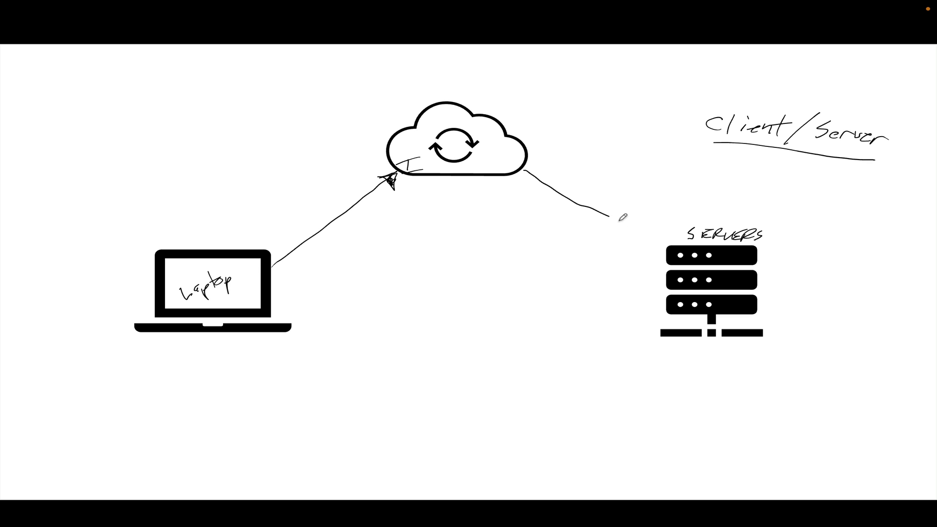
pyautogui.moveTo(601, 215); pyautogui.dragTo(657, 248)
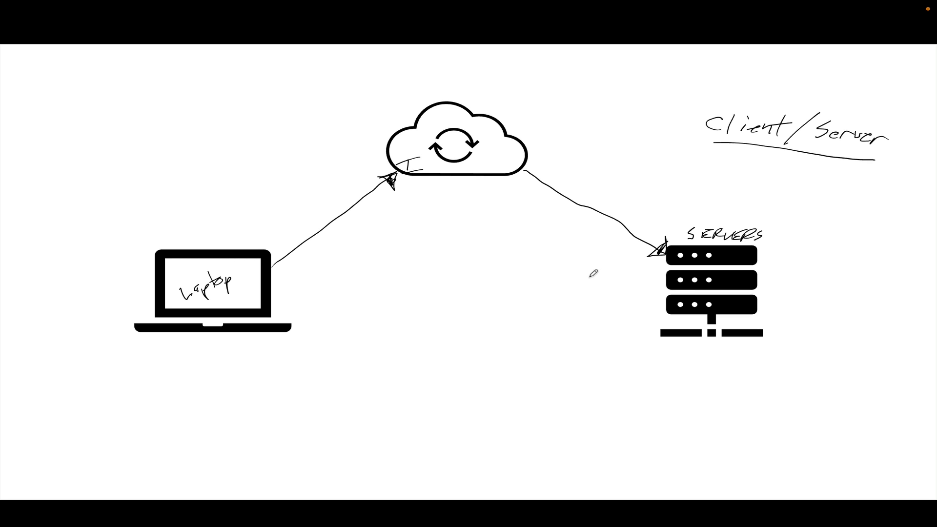
pyautogui.moveTo(605, 272)
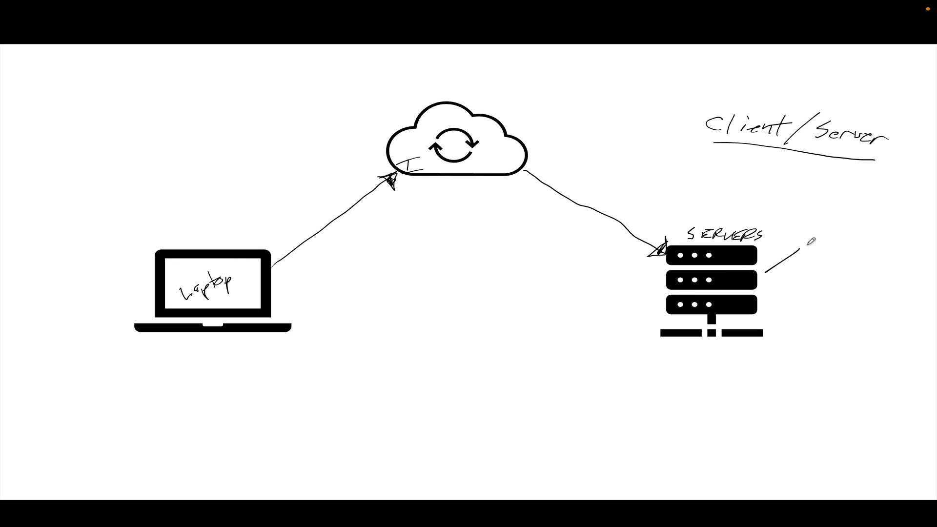
# Step: Write database, Web and app branches off the servers, with database branching to SQL Server, Oracle, MySQL
pyautogui.write('data')
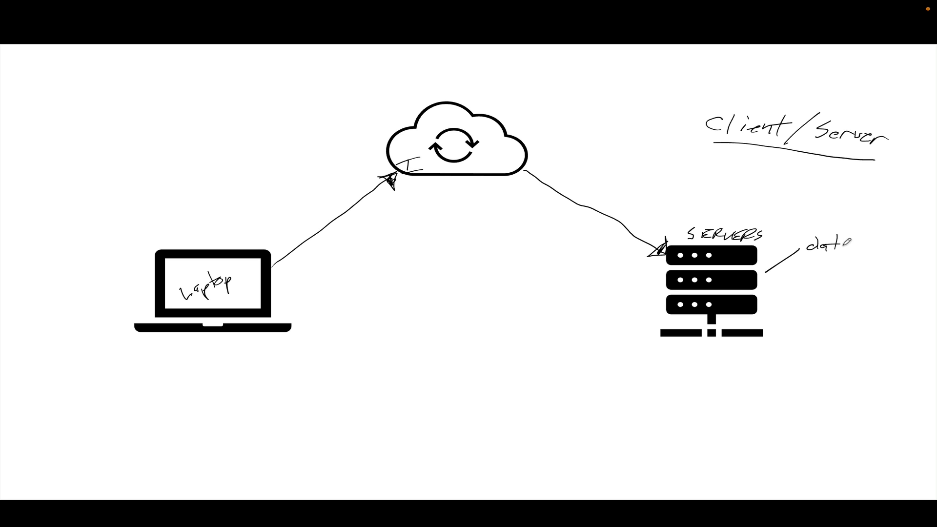
pyautogui.write('database')
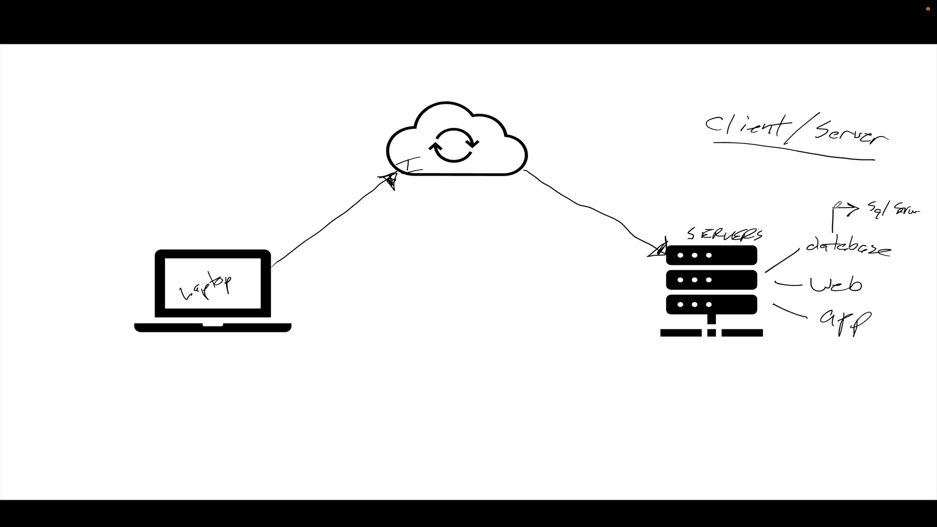
pyautogui.write('MySQL')
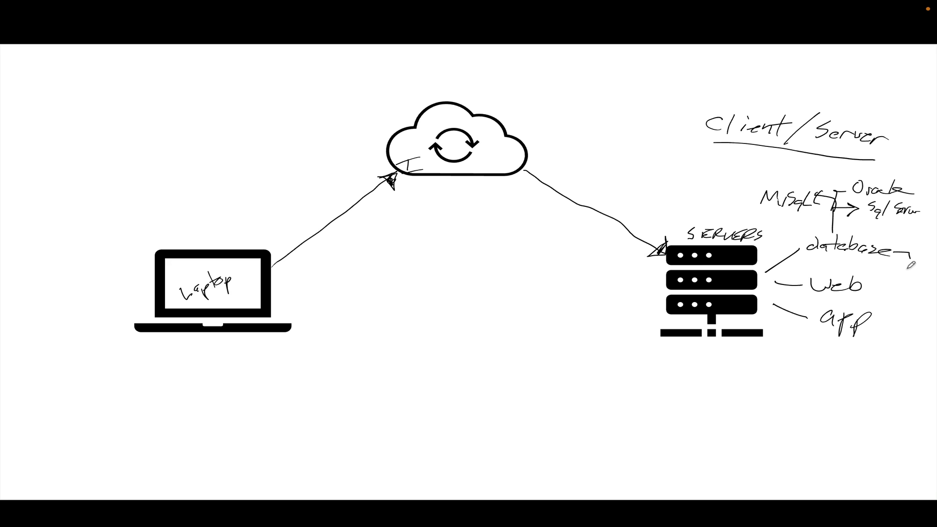
# Step: Draw a line from database to a '2 Majors' list: relational and datawarehouse, noting 'fast transactions'
pyautogui.moveTo(890, 257); pyautogui.dragTo(857, 406)
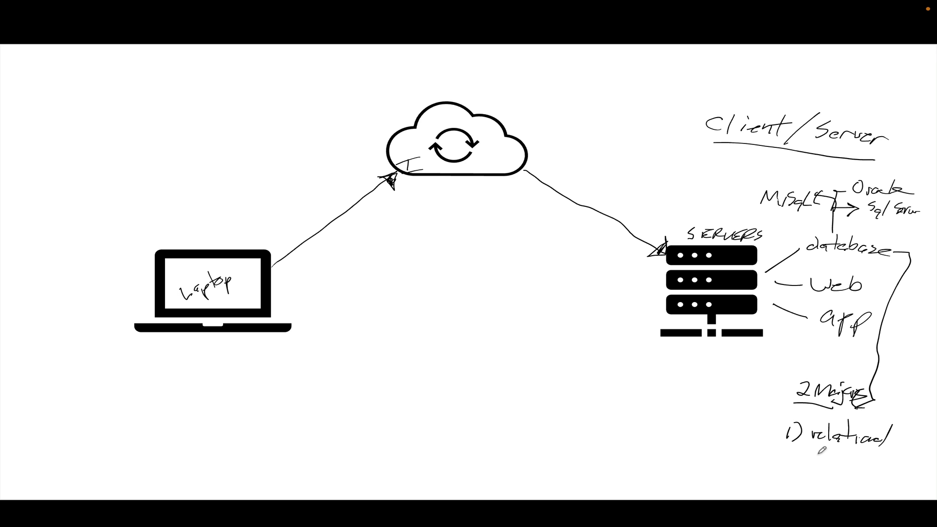
pyautogui.write('2) datawarhous')
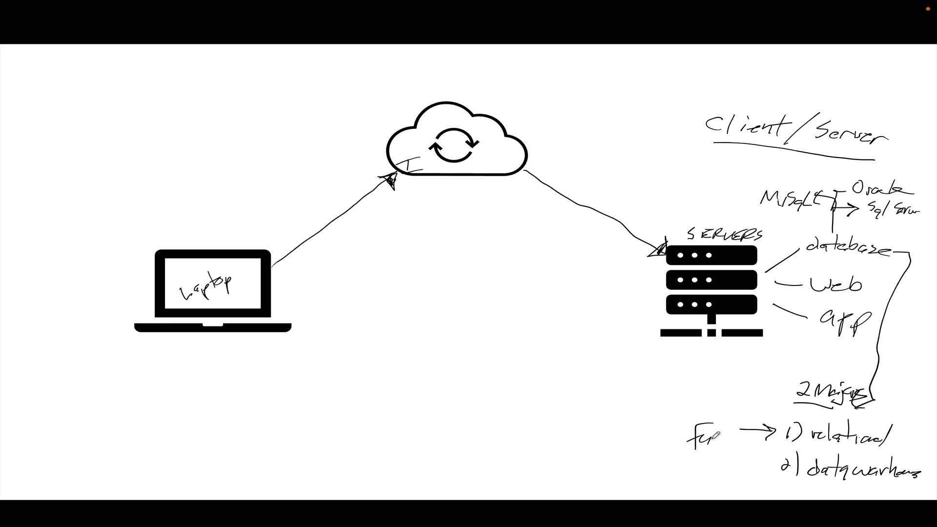
pyautogui.write('fast transaction')
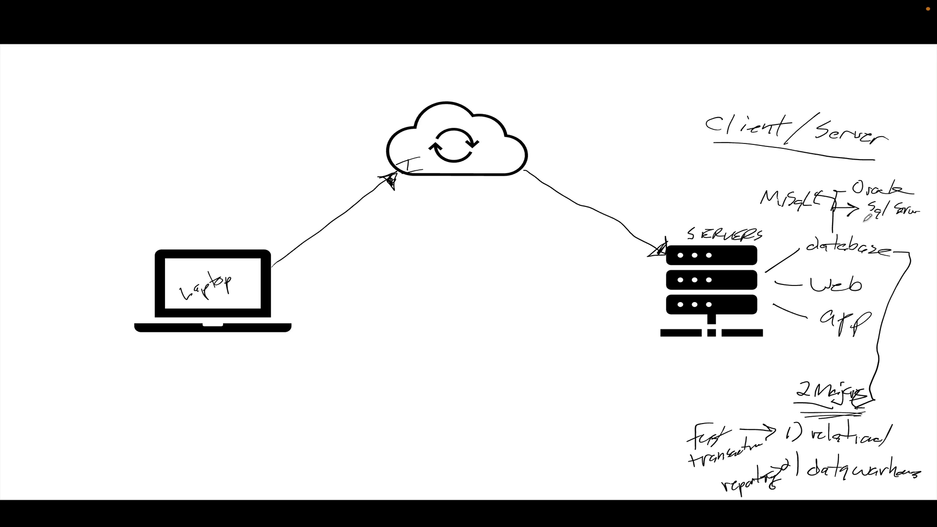
# Step: Write 'first transaction' beside relational and 'reporting' beside datawarehouse, noting MSFT
pyautogui.write('MSFT')
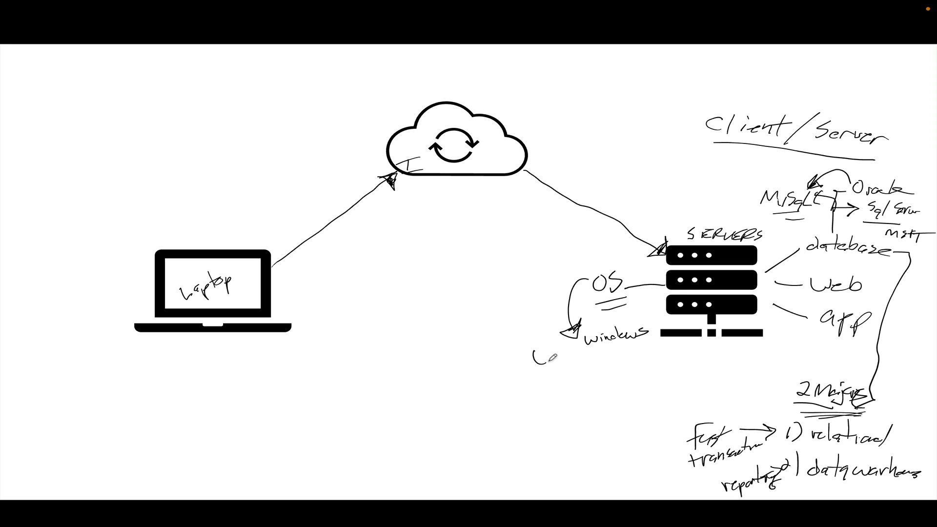
# Step: Write MSFT under SQL Server and add an OS note listing Windows (MSFT) and Linux
pyautogui.write('MsFt')
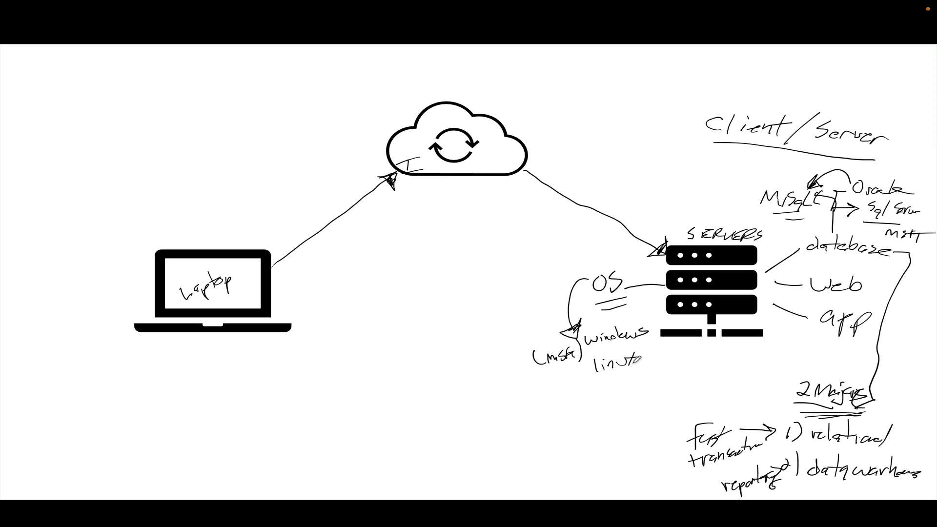
pyautogui.write('OS')
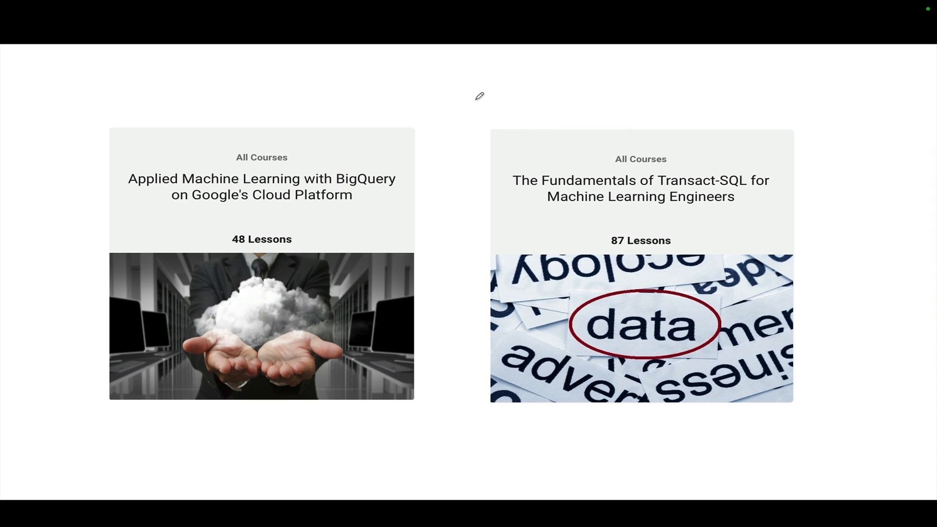
# Step: Handwrite the LogikBot → ML → DA chain above the right card, with DE underlined below
pyautogui.moveTo(502, 87); pyautogui.dragTo(531, 83)
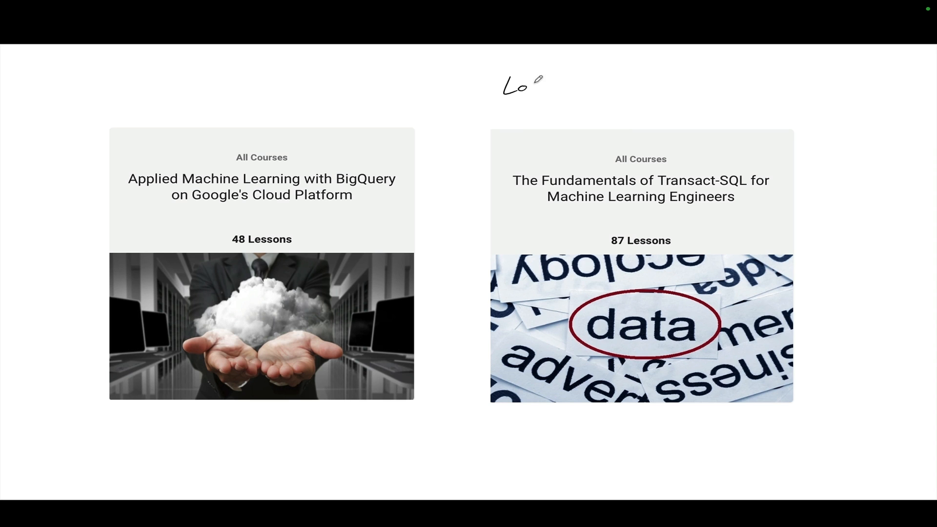
pyautogui.moveTo(531, 80); pyautogui.dragTo(574, 83)
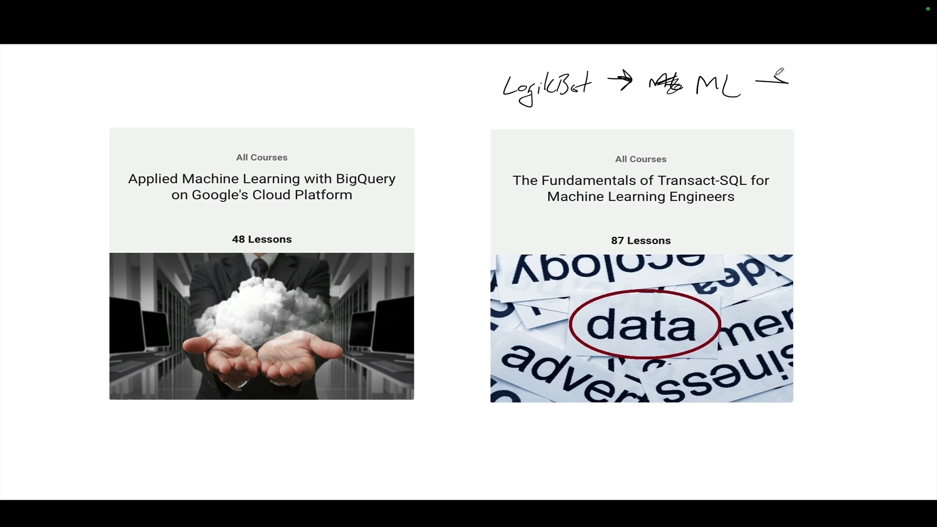
pyautogui.moveTo(758, 81); pyautogui.dragTo(789, 87)
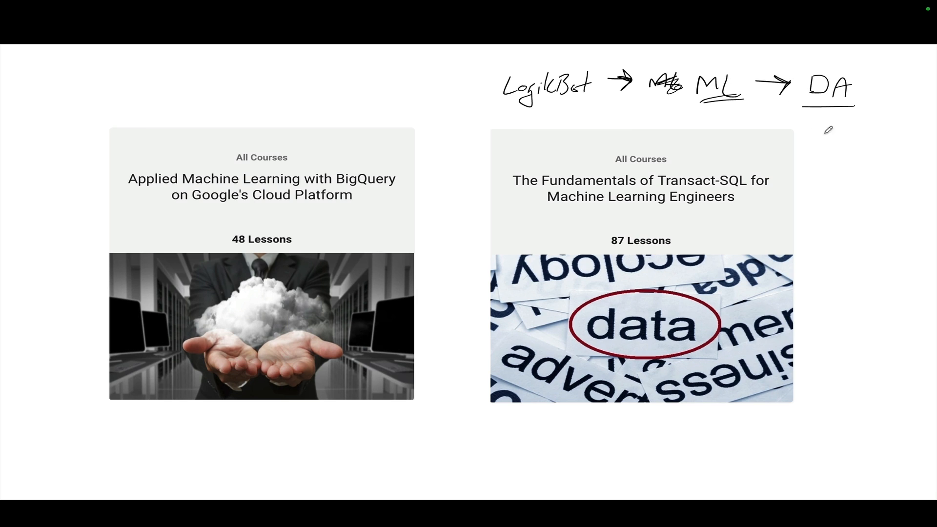
pyautogui.write('DE')
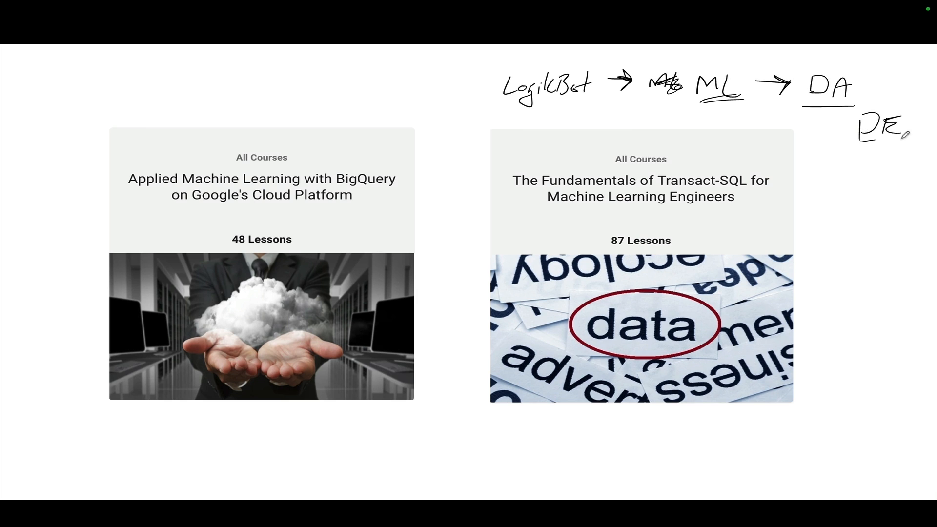
pyautogui.moveTo(860, 144); pyautogui.dragTo(905, 140)
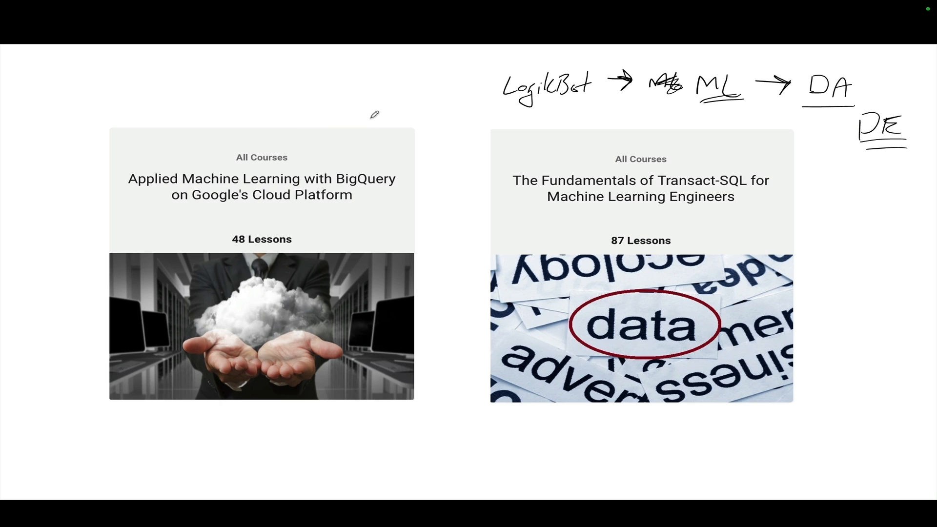
pyautogui.moveTo(684, 218)
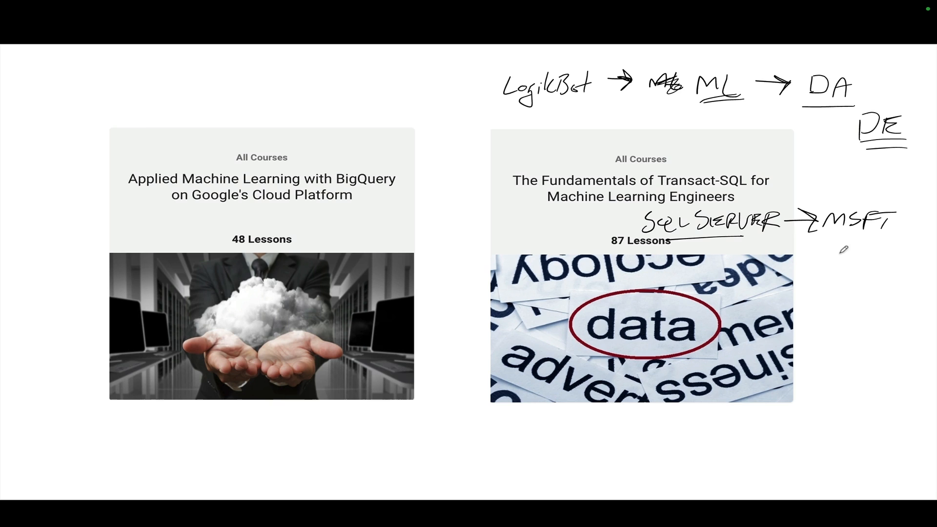
pyautogui.moveTo(812, 252)
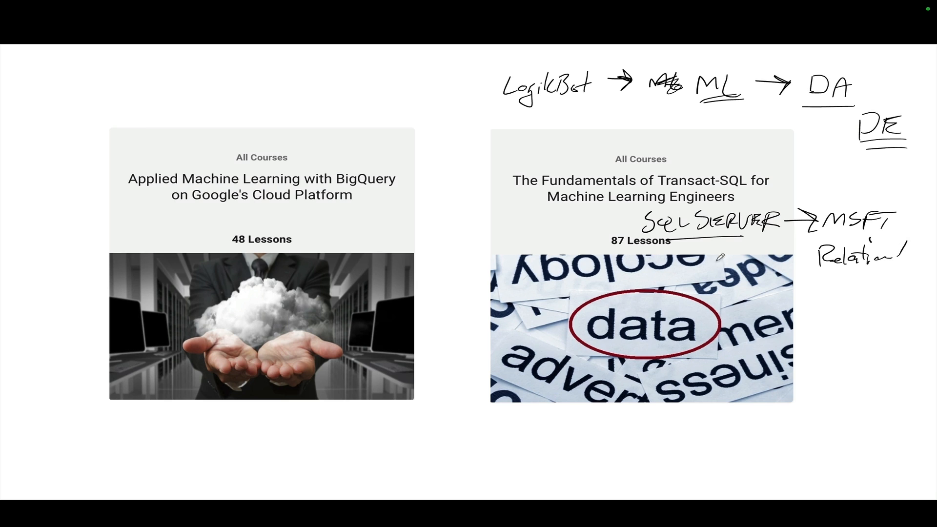
pyautogui.moveTo(201, 173)
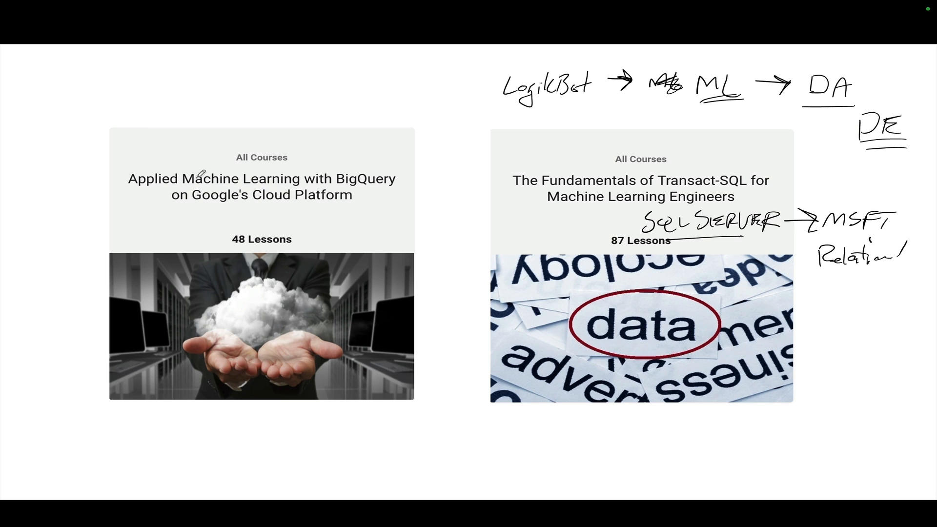
# Step: Strike out 'Machine', circle 'BigQuery', underline Google's Cloud Platform, and sketch a DW table grid
pyautogui.moveTo(125, 196); pyautogui.dragTo(257, 174)
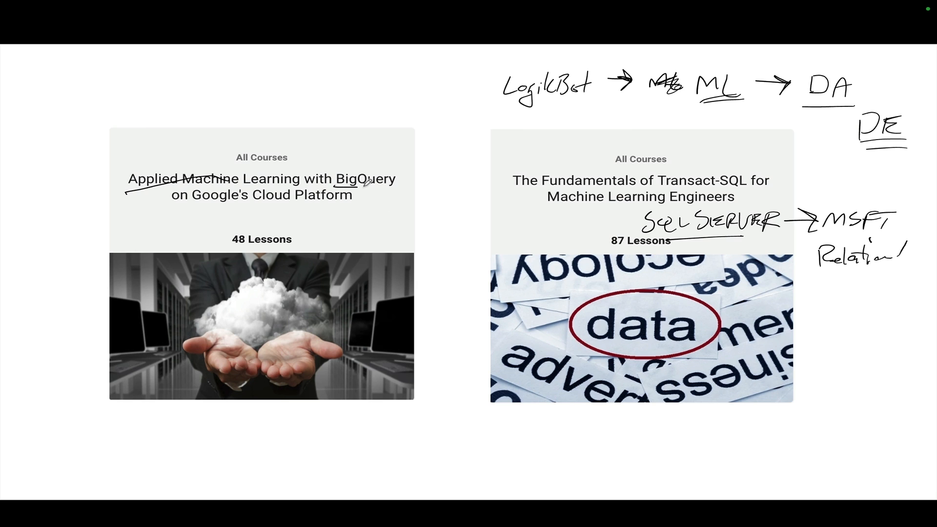
pyautogui.moveTo(334, 186); pyautogui.dragTo(400, 179)
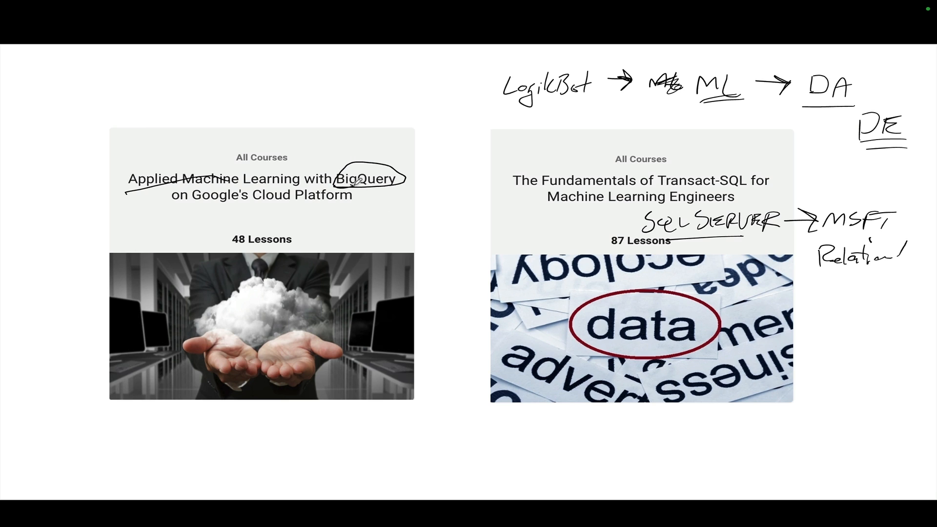
pyautogui.moveTo(185, 203); pyautogui.dragTo(269, 203)
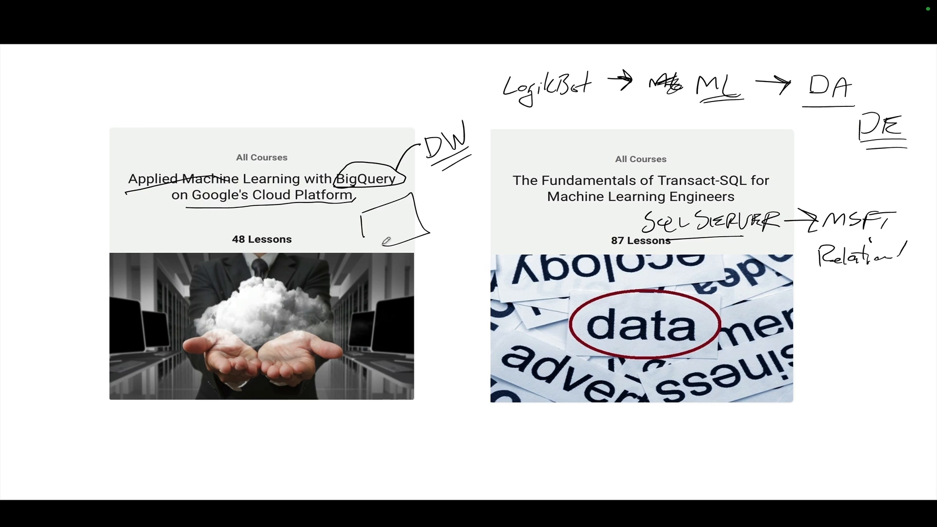
pyautogui.moveTo(370, 215); pyautogui.dragTo(424, 239)
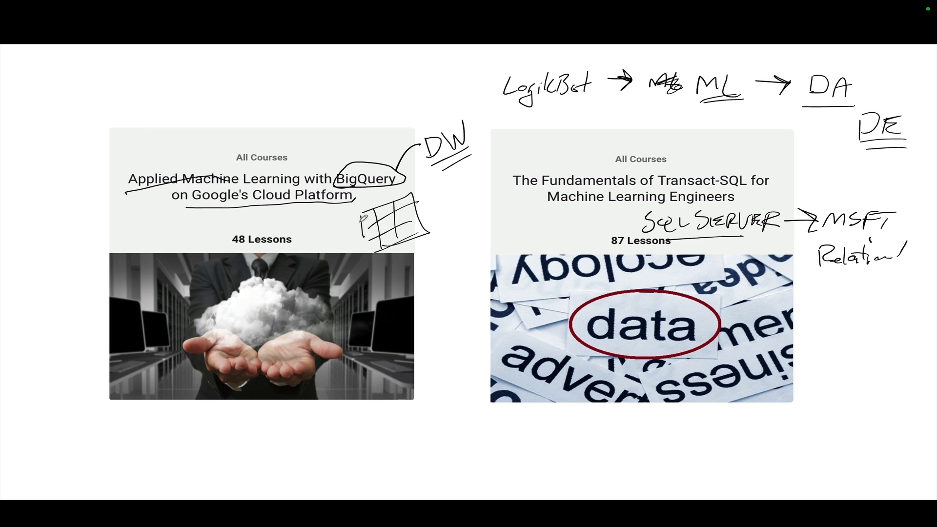